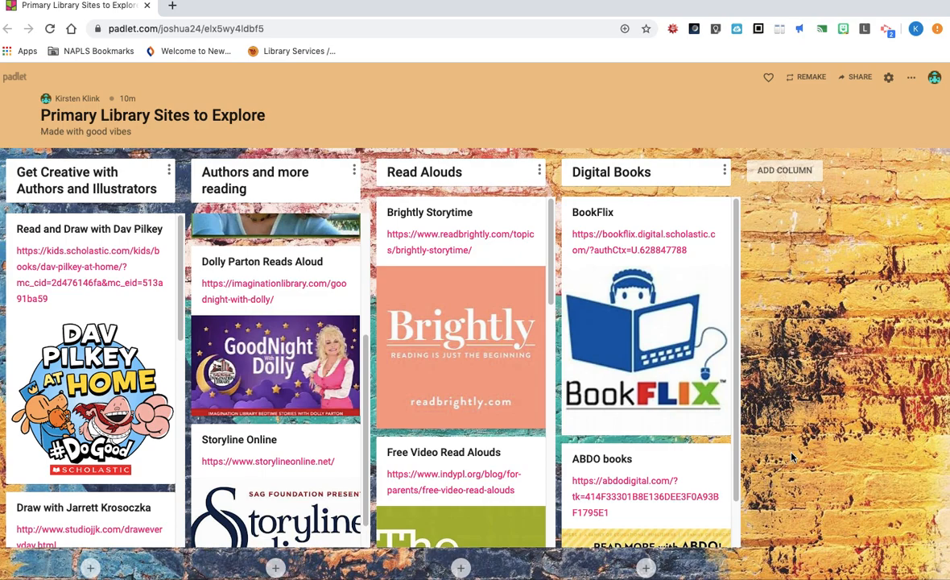
mouse_move(821, 361)
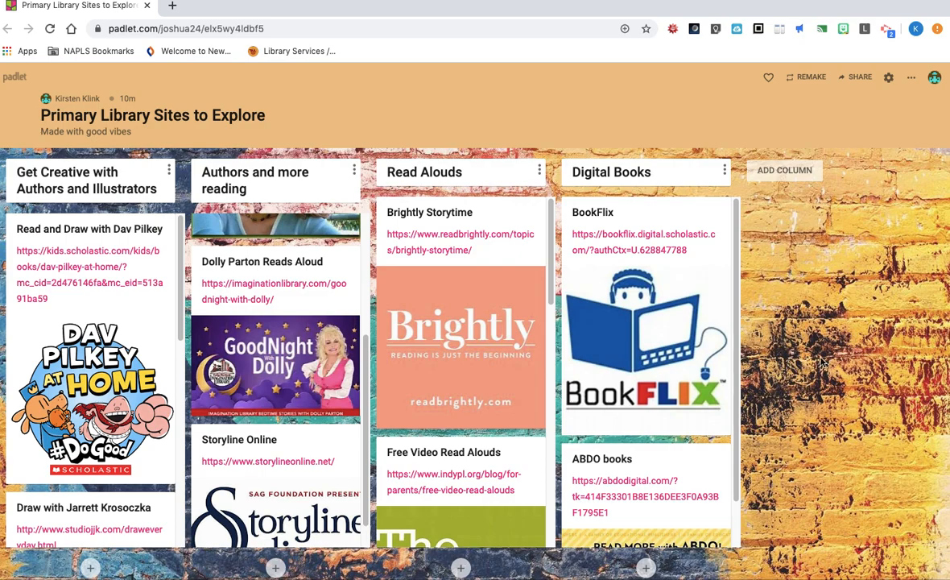
mouse_move(840, 362)
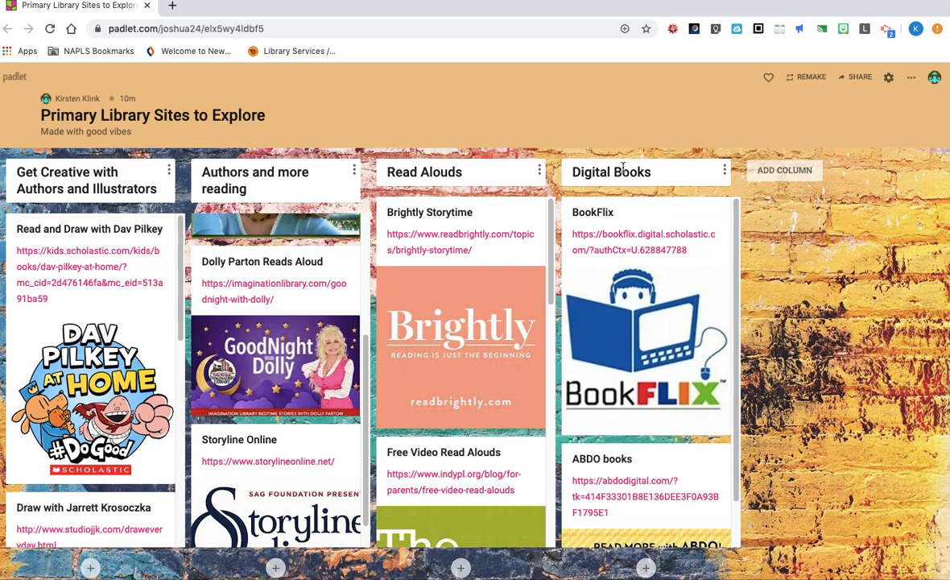
mouse_move(142, 135)
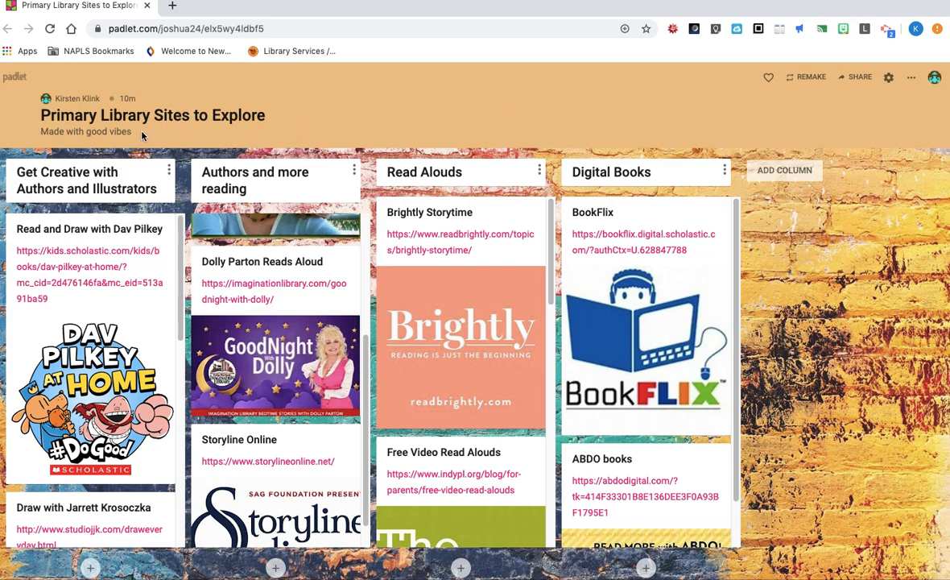
mouse_move(135, 143)
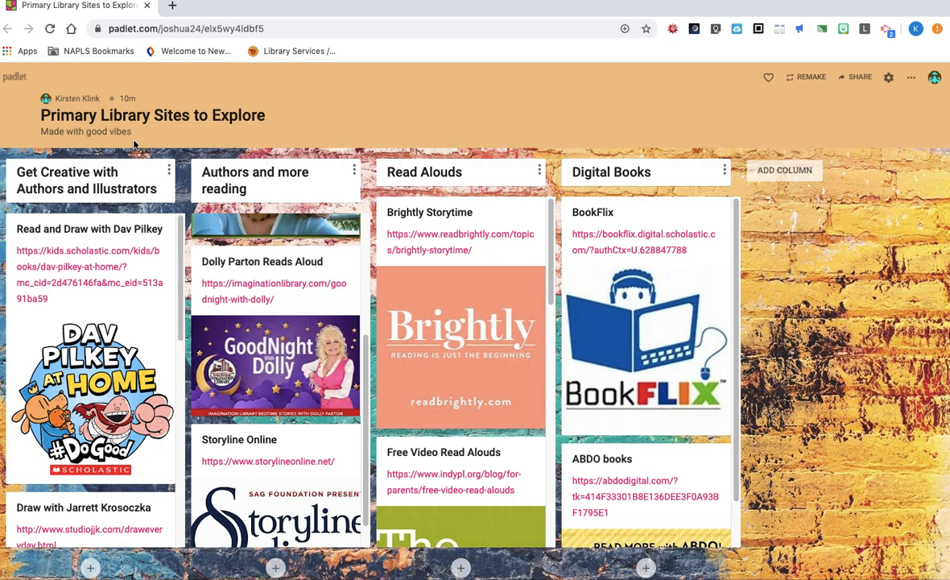
mouse_move(185, 157)
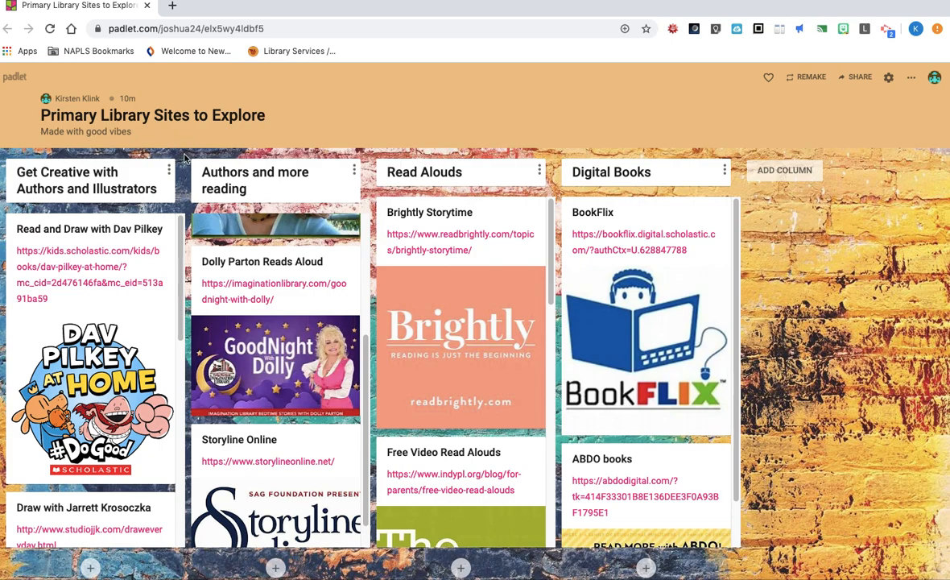
mouse_move(185, 184)
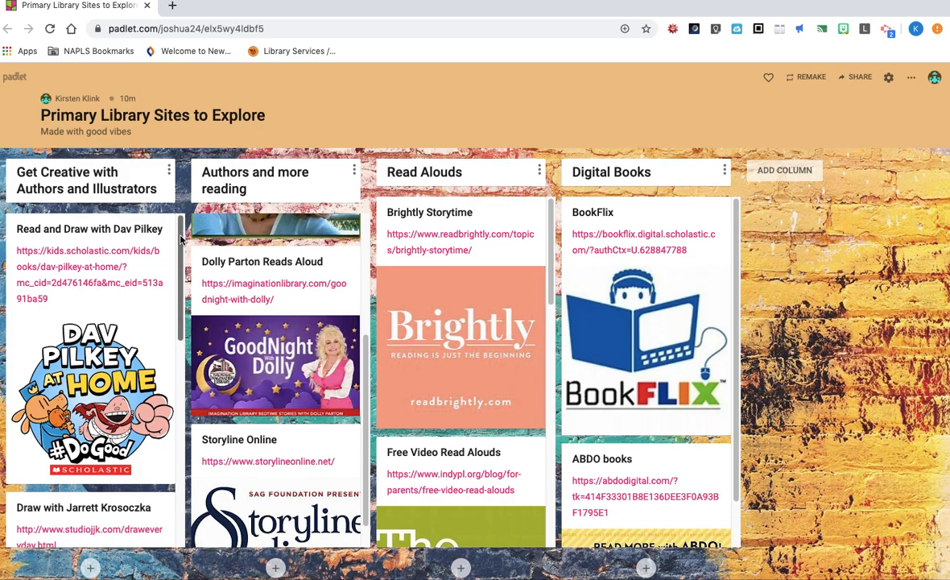
Scroll the Padlet column and open the Read and Draw with Dav Pilkey site in a new tab.
scroll(down, 3)
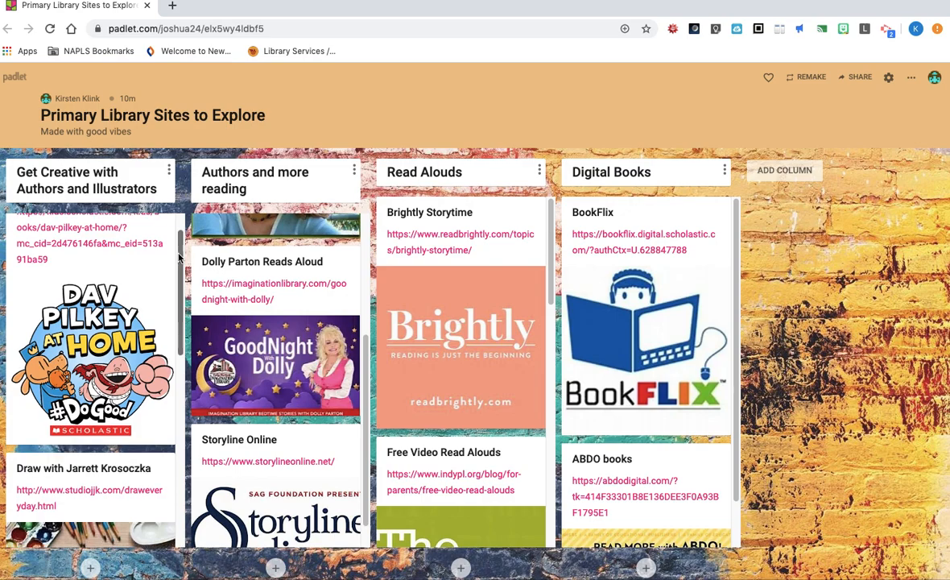
scroll(down, 3)
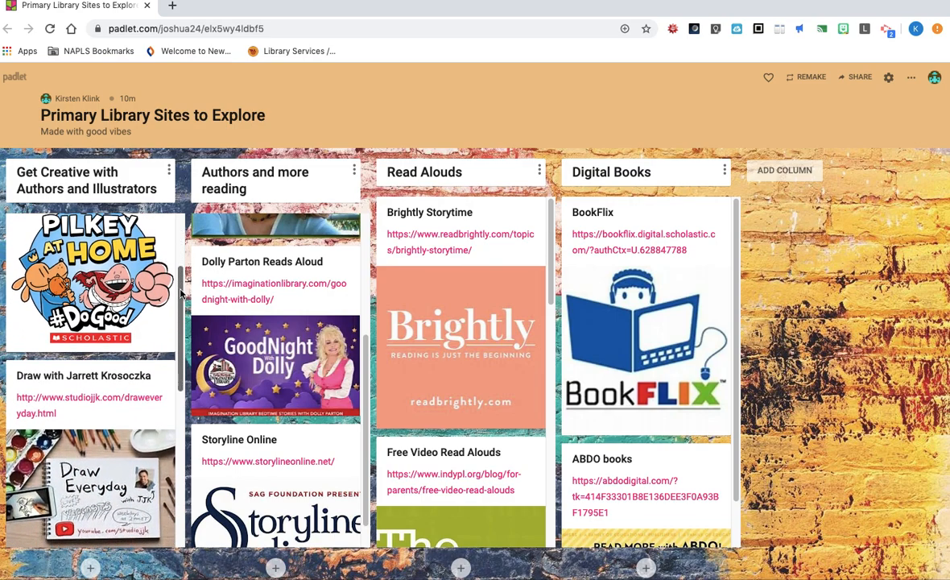
scroll(down, 3)
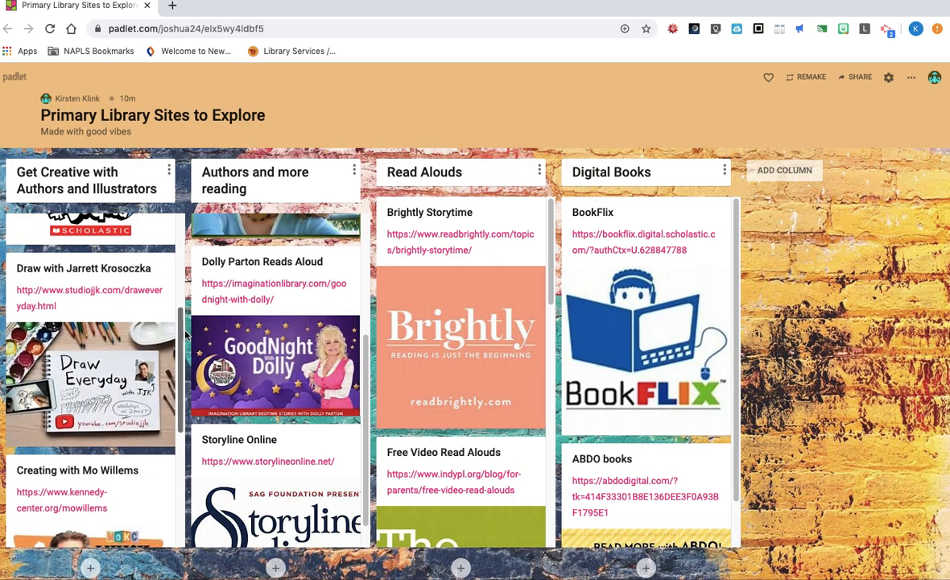
mouse_move(181, 333)
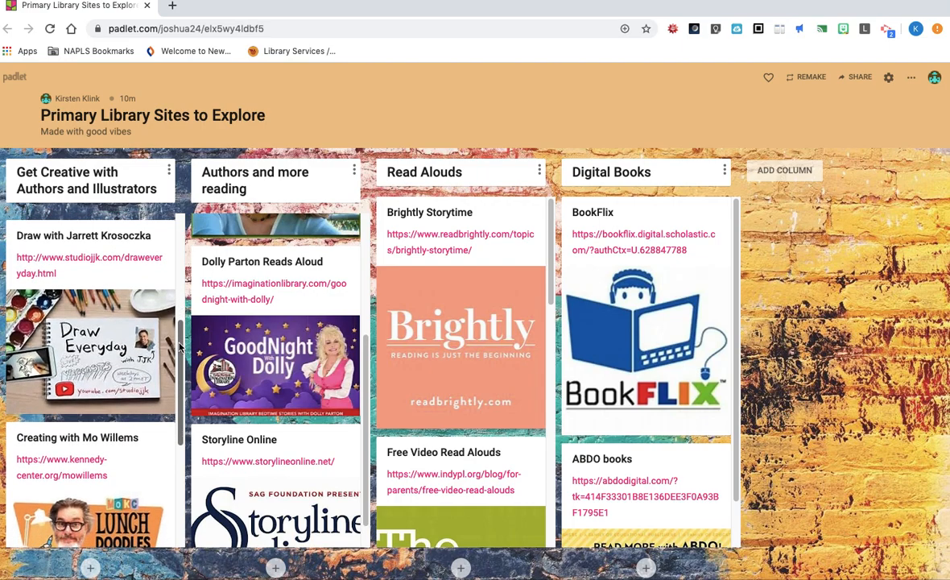
scroll(down, 3)
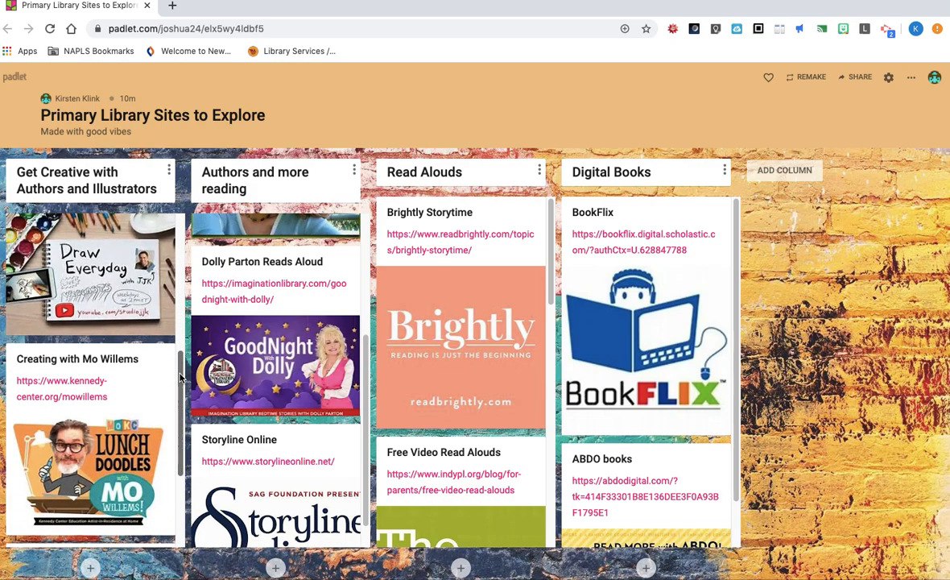
scroll(down, 3)
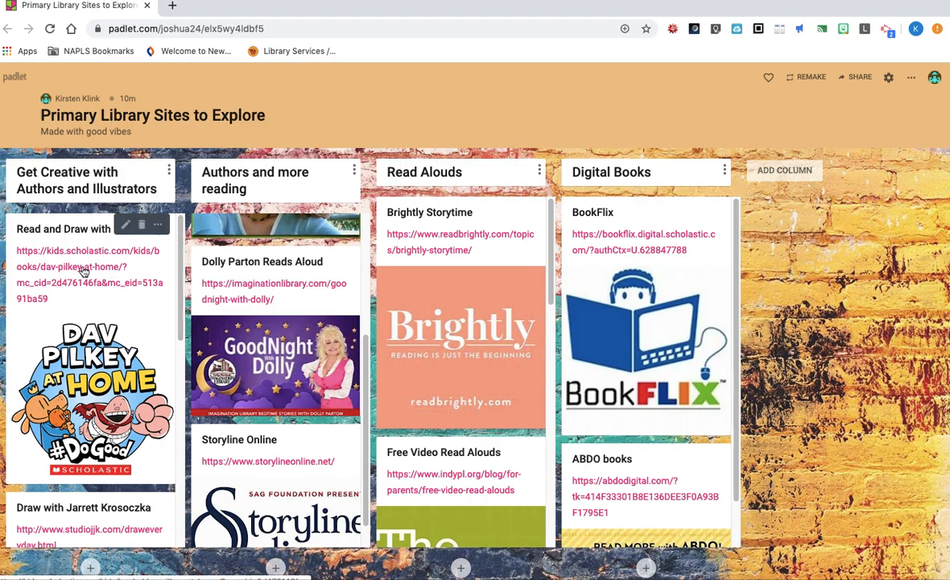
click(89, 267)
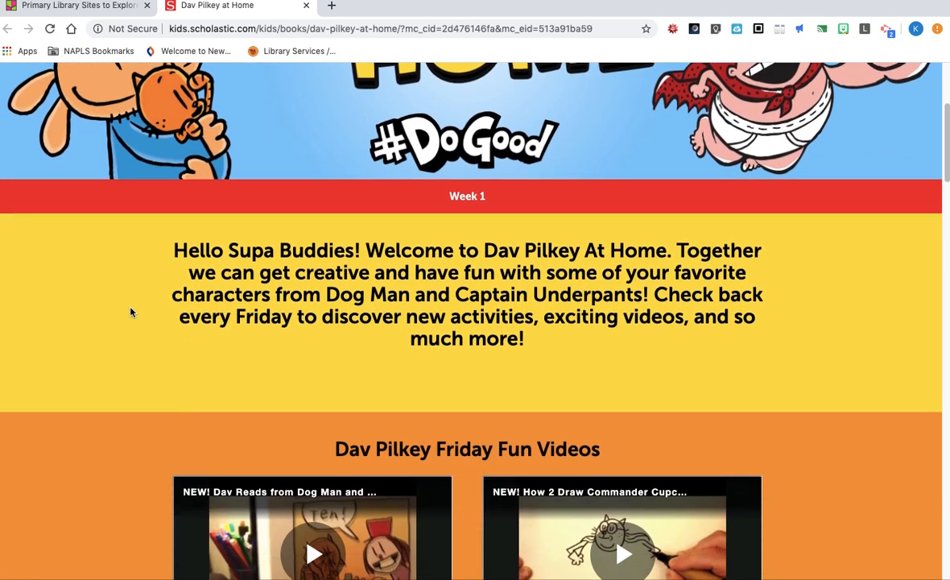
Browse the Dav Pilkey at Home page down through weekly activities to the Friday Fun Videos.
scroll(down, 3)
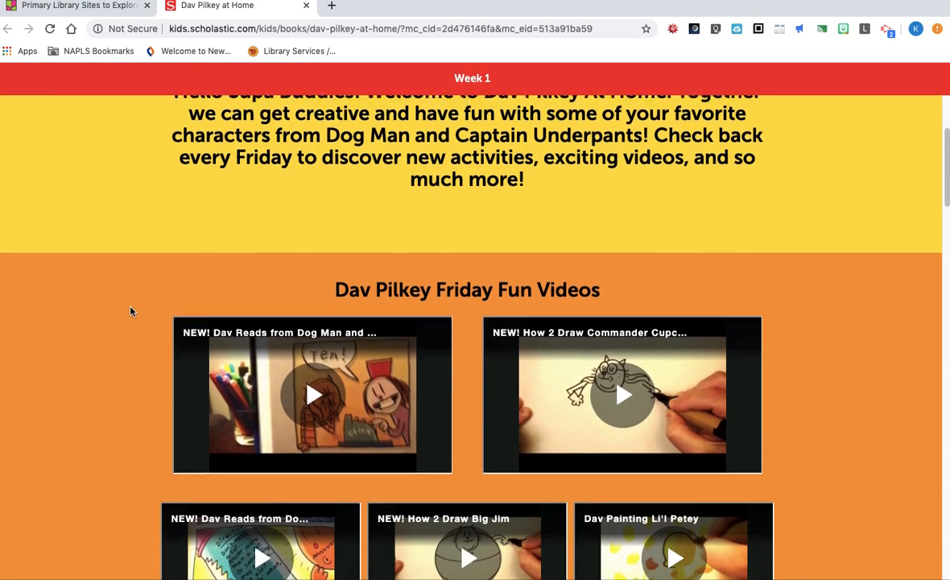
scroll(down, 3)
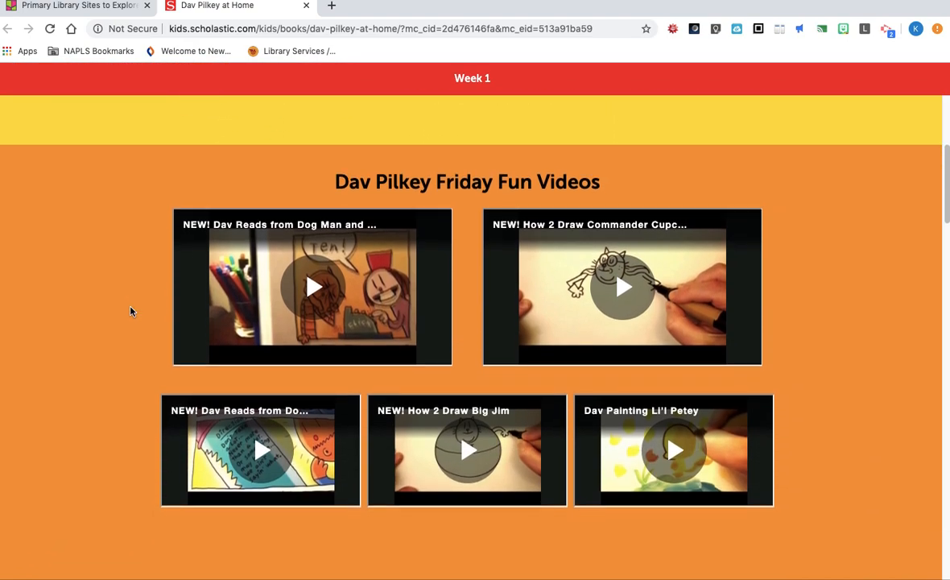
scroll(down, 3)
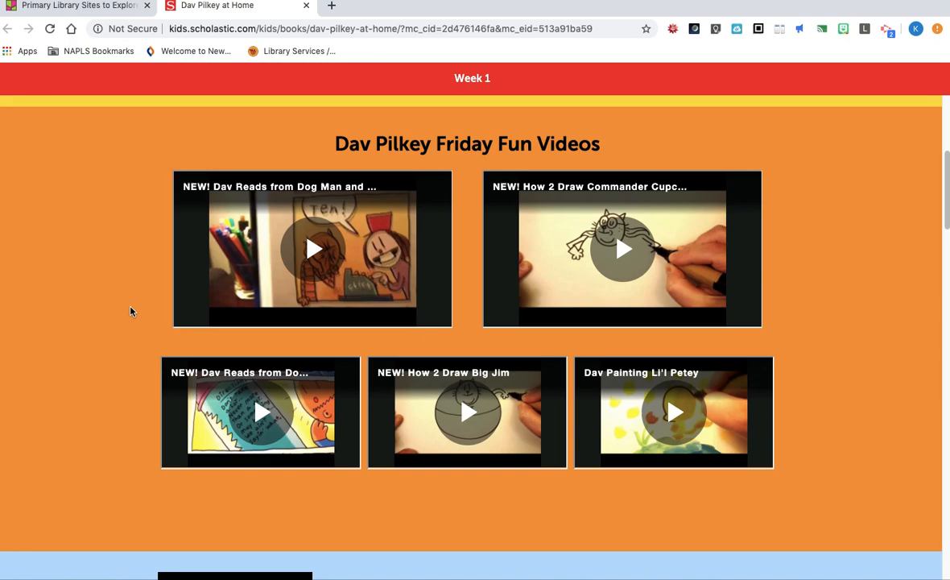
scroll(down, 3)
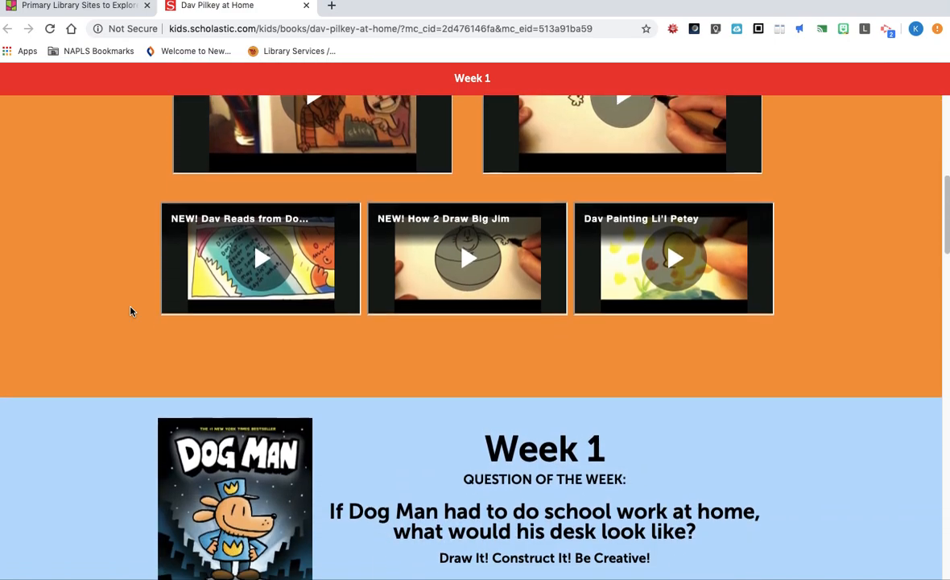
scroll(down, 3)
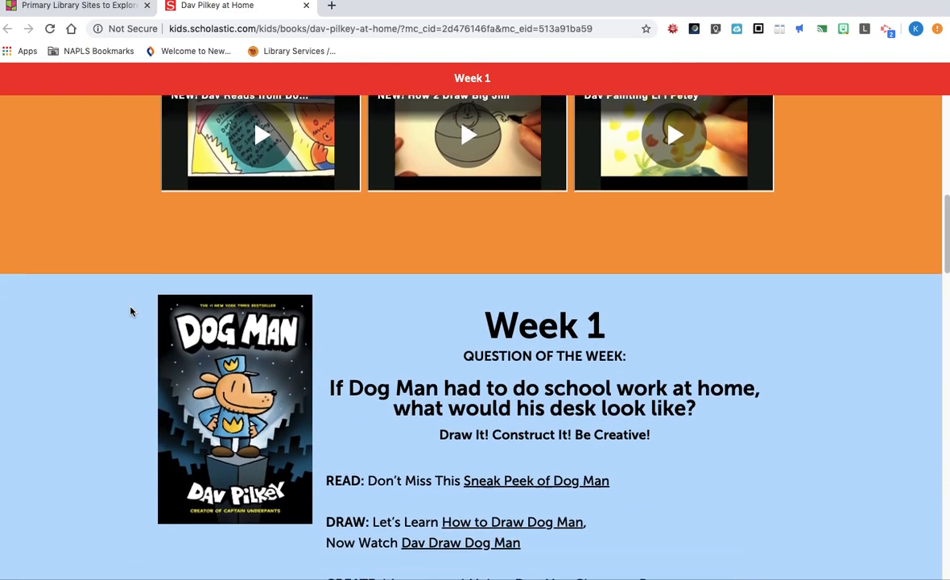
scroll(down, 3)
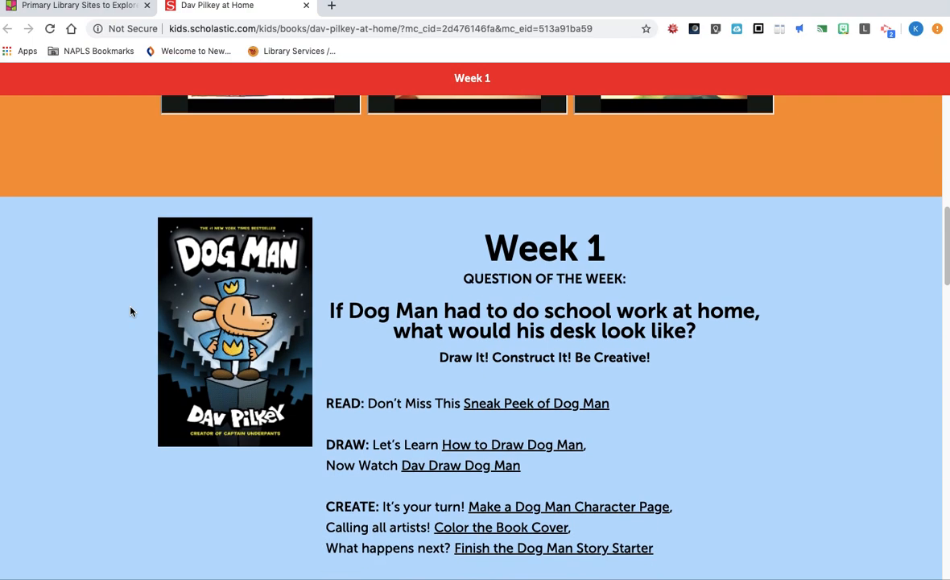
scroll(down, 3)
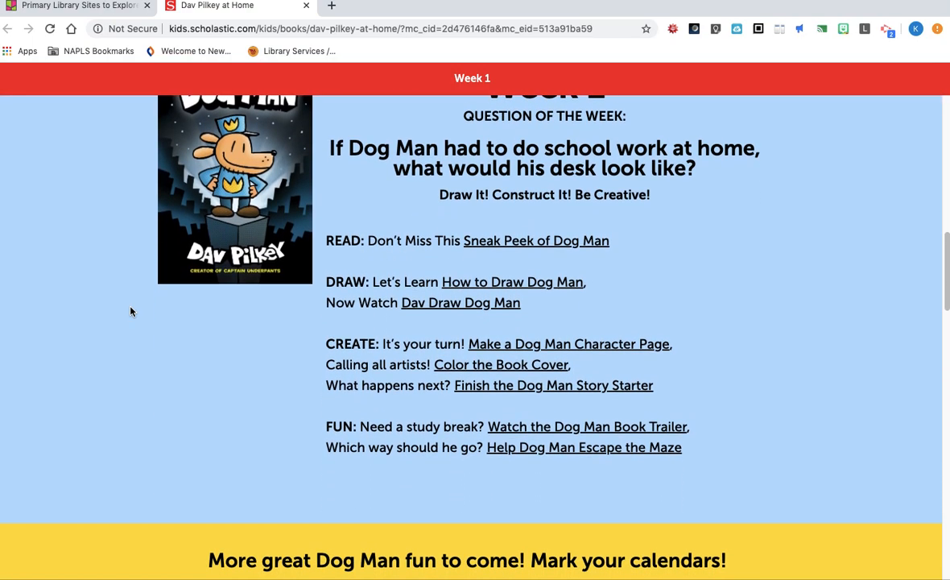
scroll(down, 3)
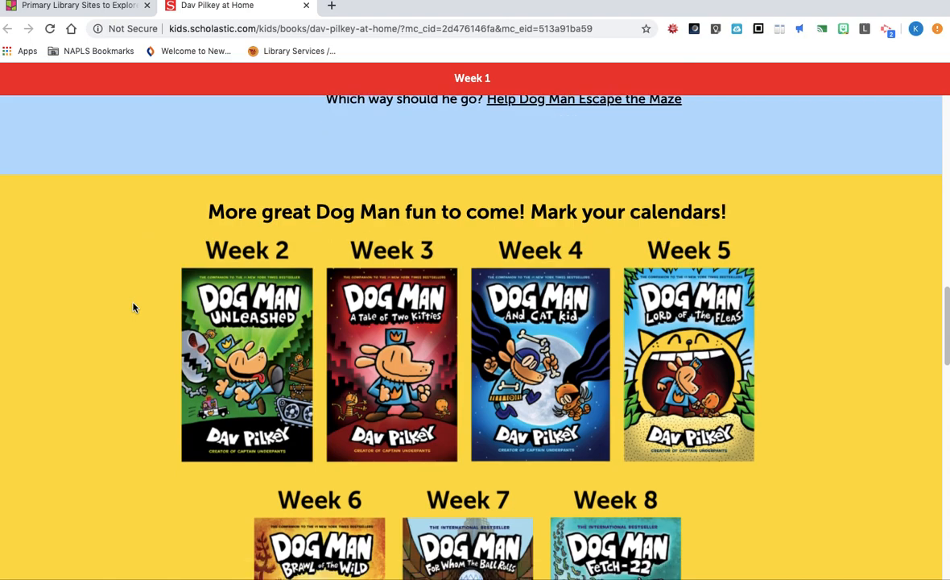
scroll(down, 3)
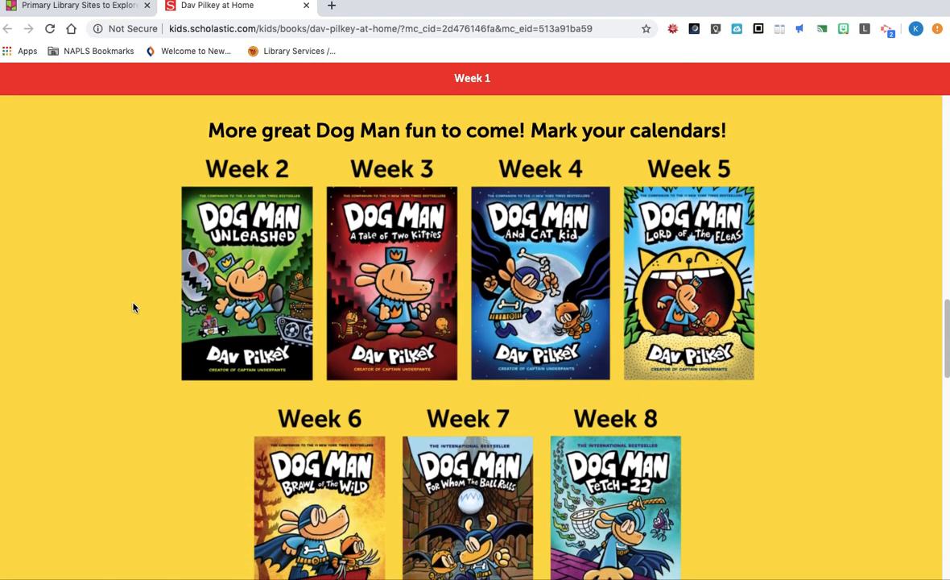
scroll(down, 3)
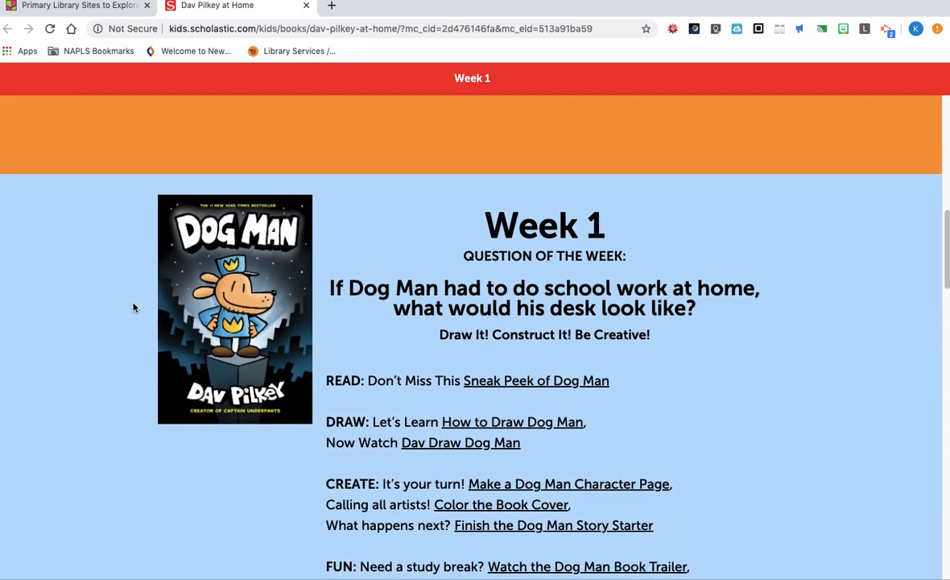
scroll(down, 3)
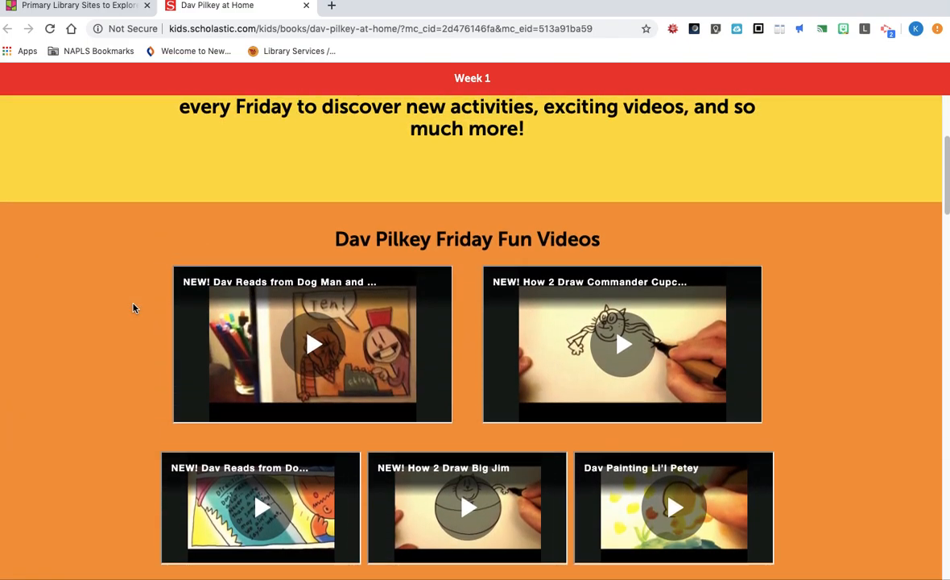
scroll(up, 3)
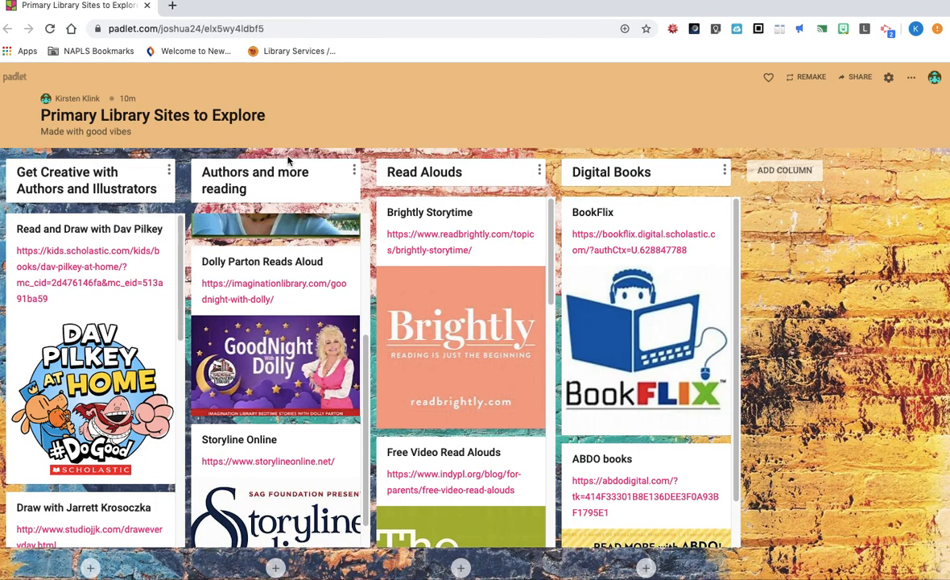
mouse_move(321, 141)
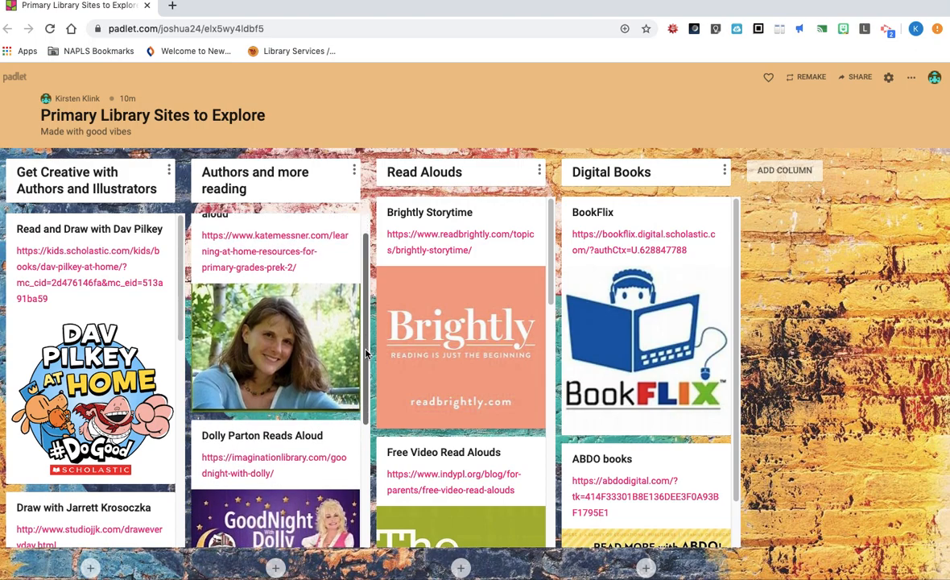
Scroll the Authors and more reading column down to the Storyline Online post.
scroll(down, 3)
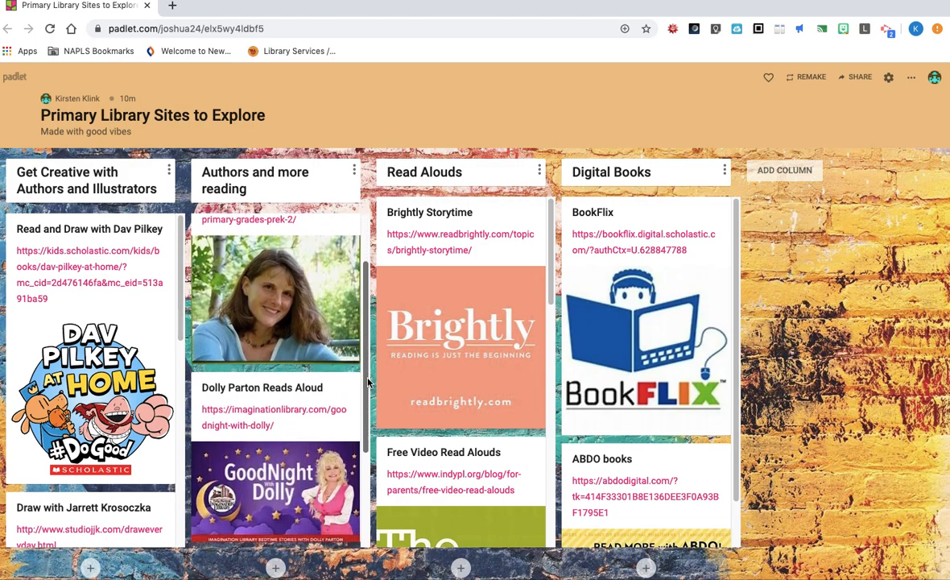
scroll(down, 3)
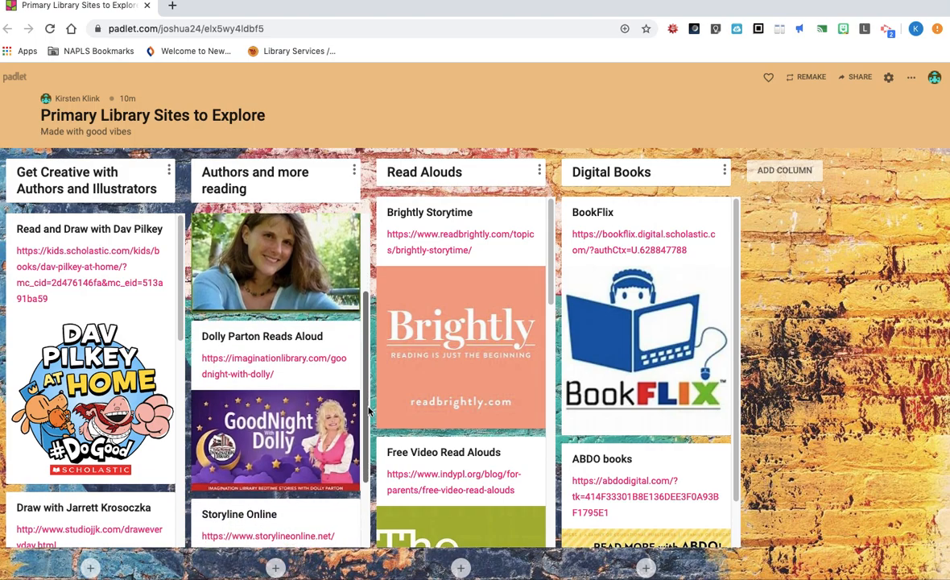
mouse_move(369, 406)
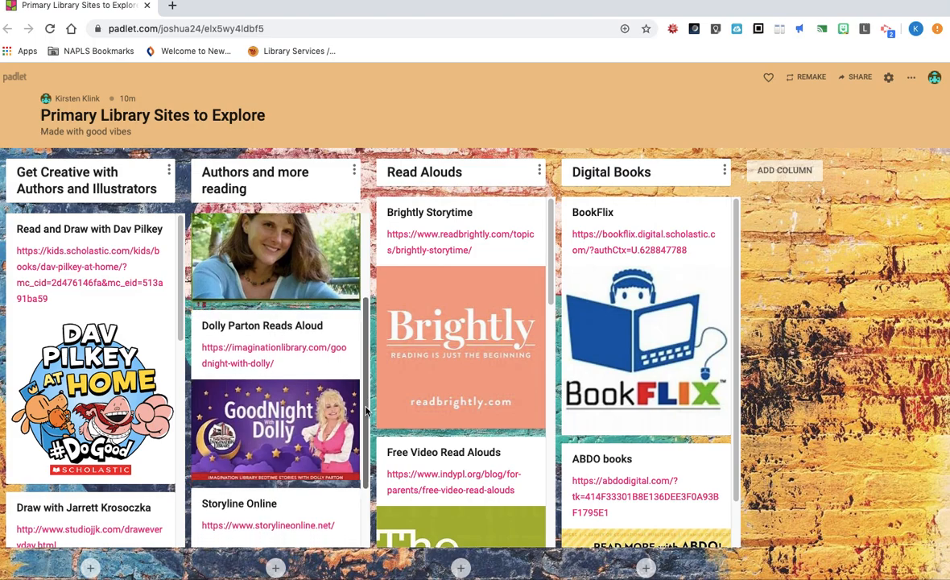
scroll(down, 3)
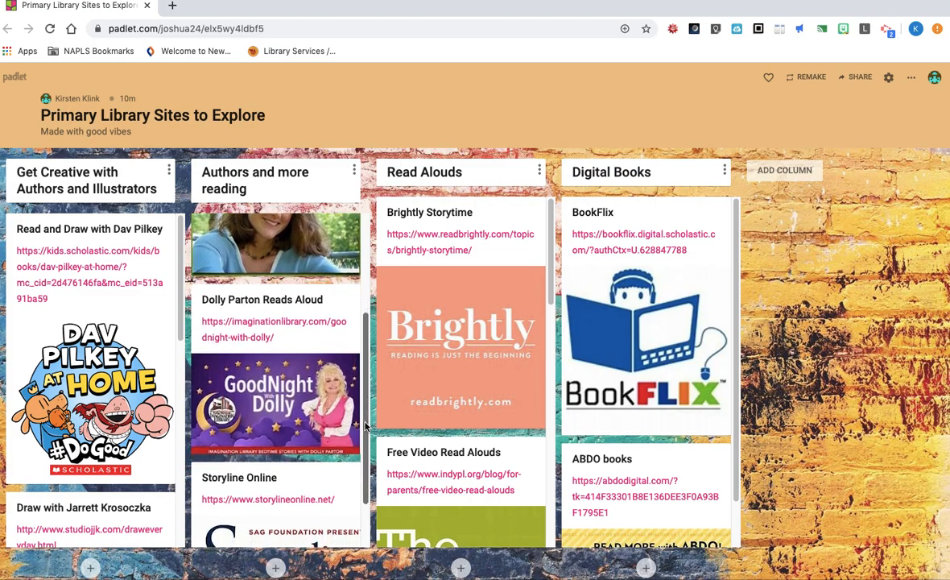
scroll(down, 3)
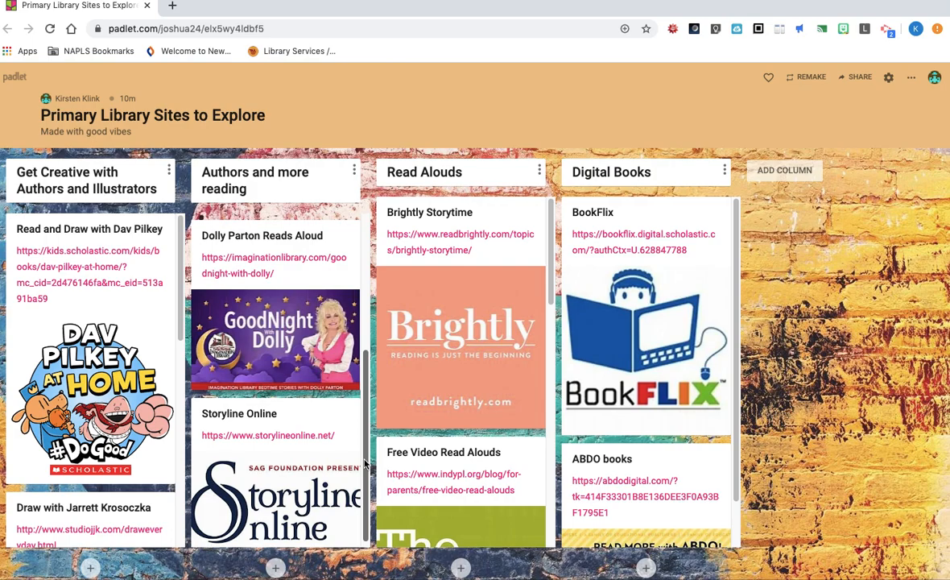
mouse_move(367, 422)
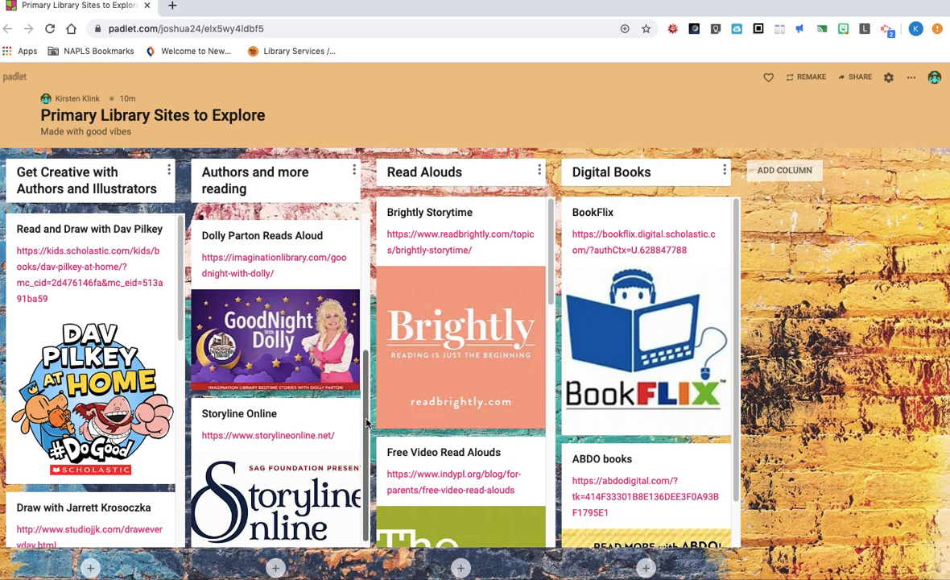
scroll(down, 3)
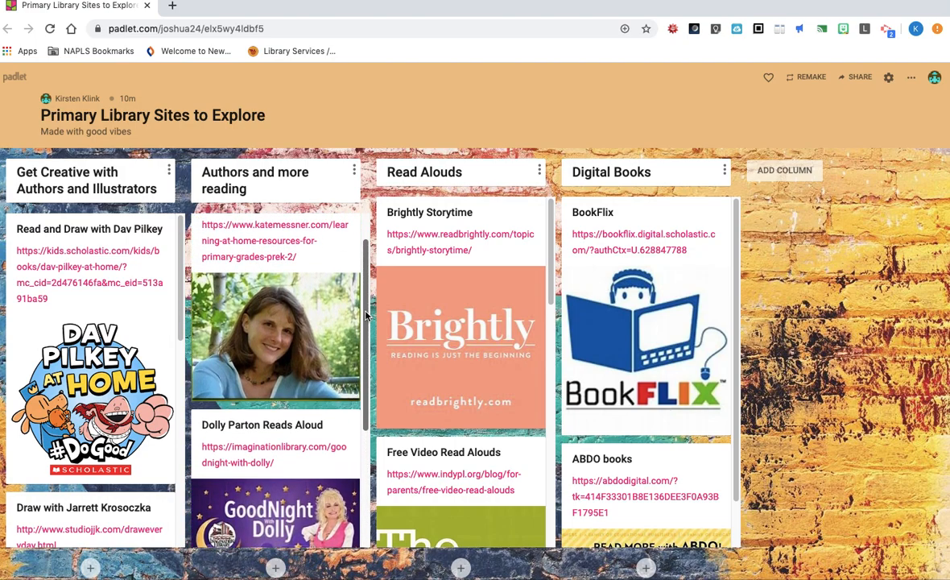
mouse_move(549, 261)
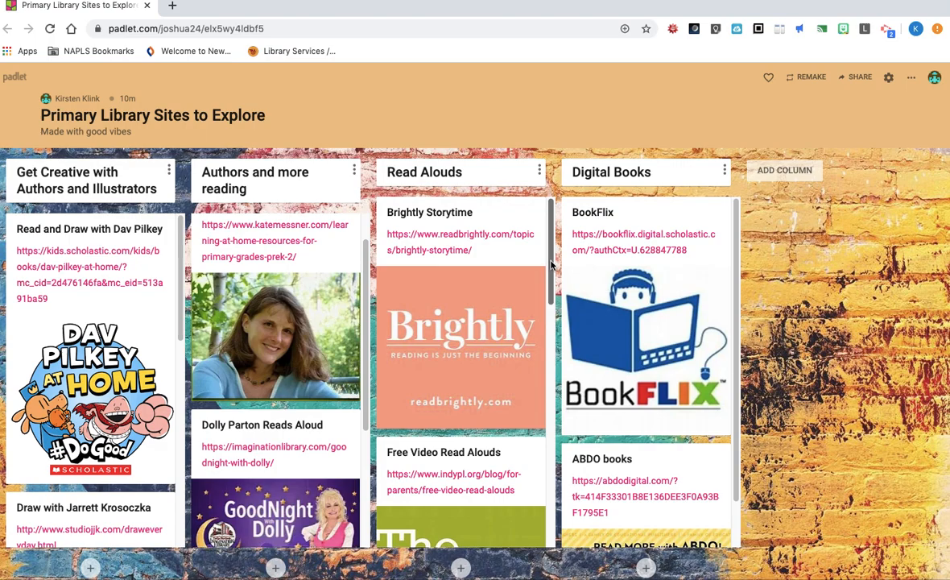
Scroll the Read Alouds column past Harper Books Storytime to Reading is Fundamental and Kid Lit TV.
scroll(down, 3)
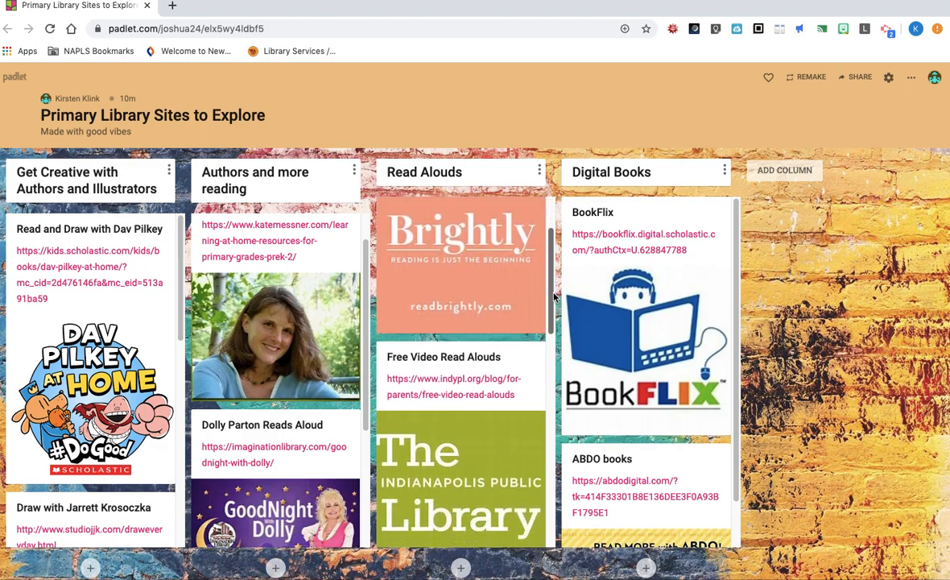
scroll(down, 3)
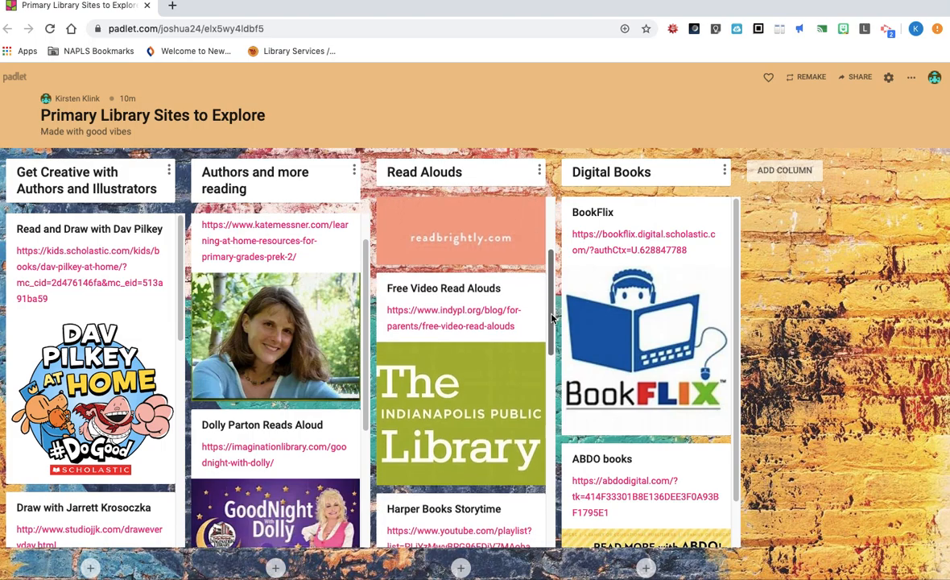
scroll(down, 3)
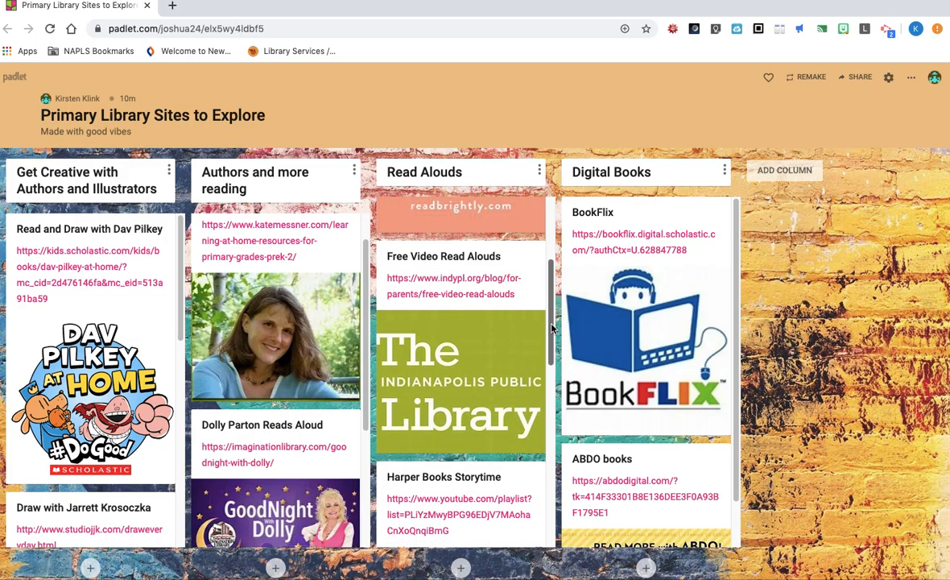
scroll(down, 3)
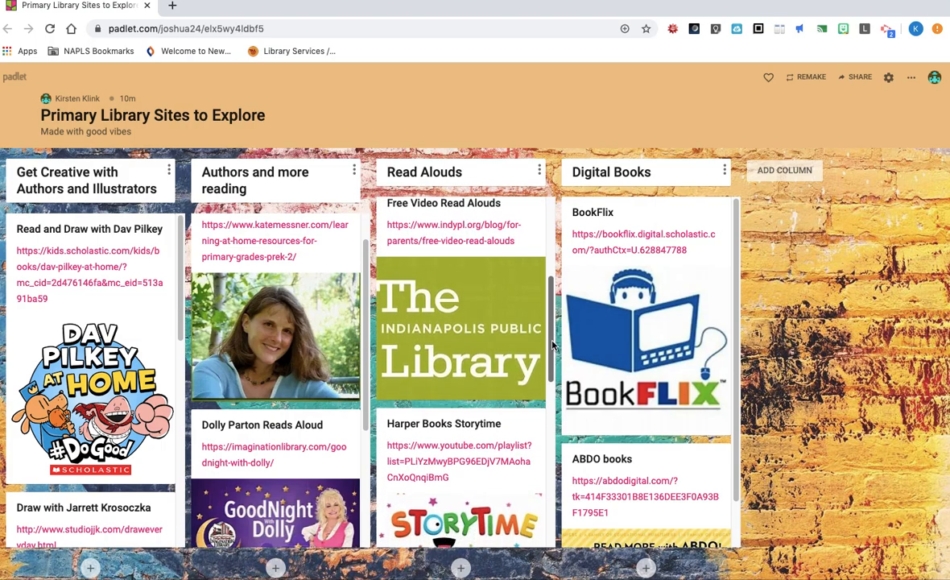
scroll(down, 3)
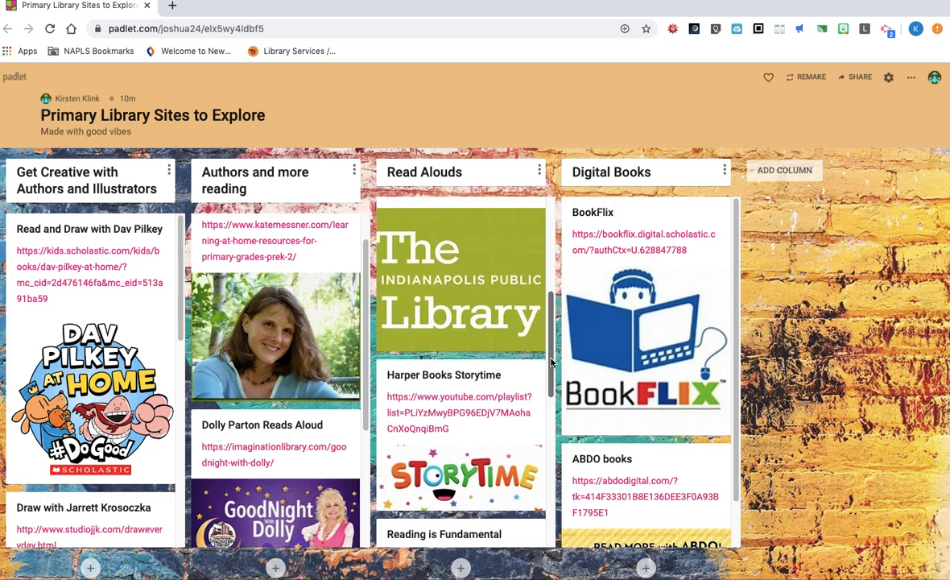
scroll(down, 3)
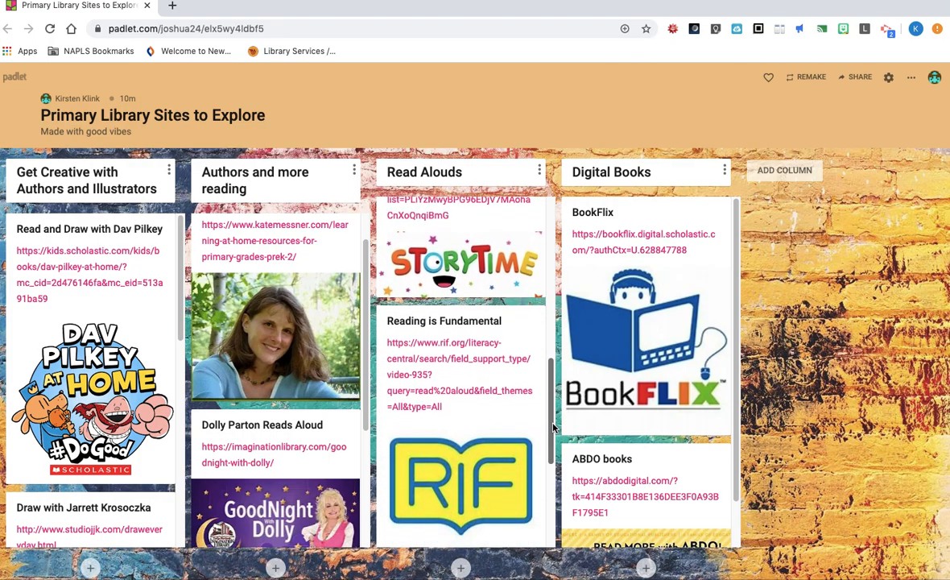
scroll(down, 3)
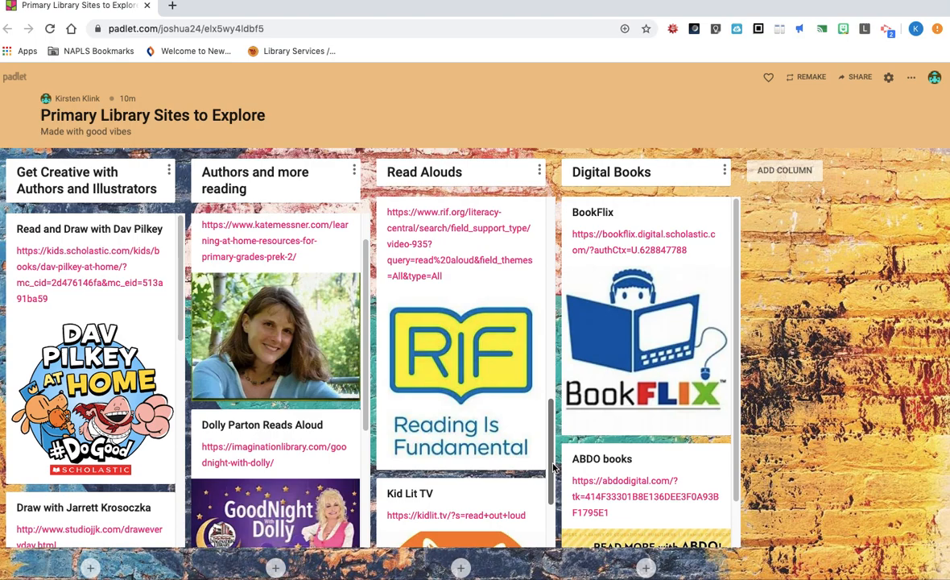
scroll(down, 3)
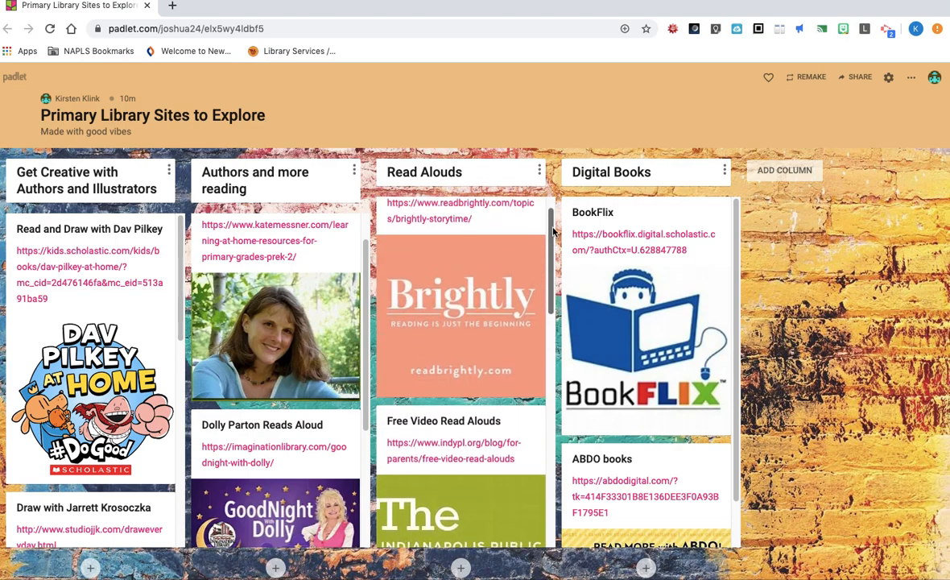
Nudge the Digital Books column past BookFlix toward ABDO books, leaving Read Alouds at Brightly Storytime.
scroll(down, 3)
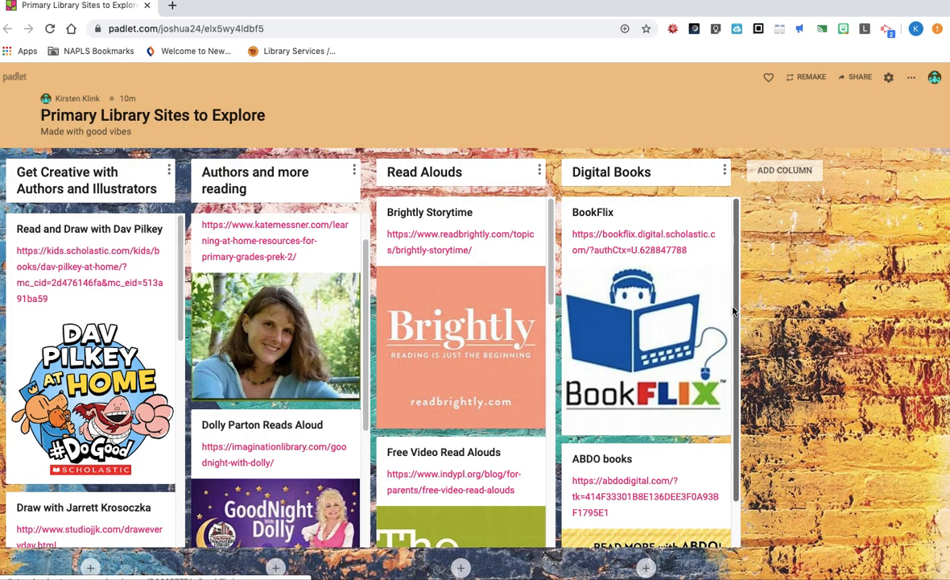
scroll(down, 3)
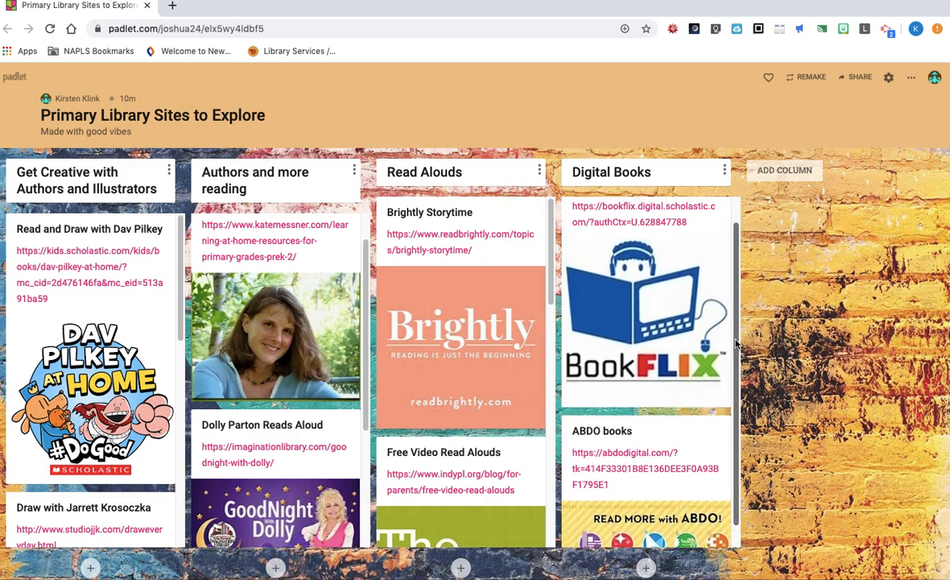
scroll(down, 3)
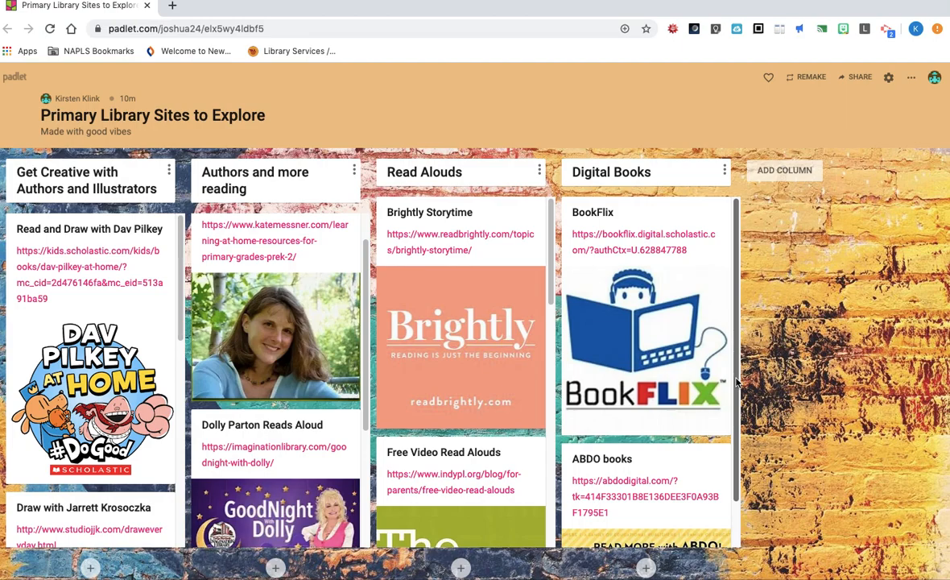
mouse_move(734, 364)
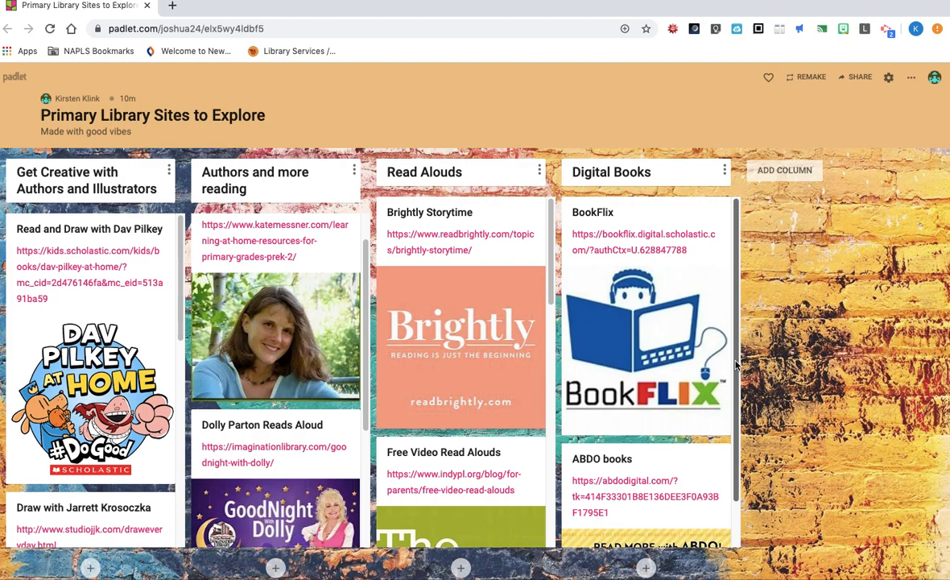